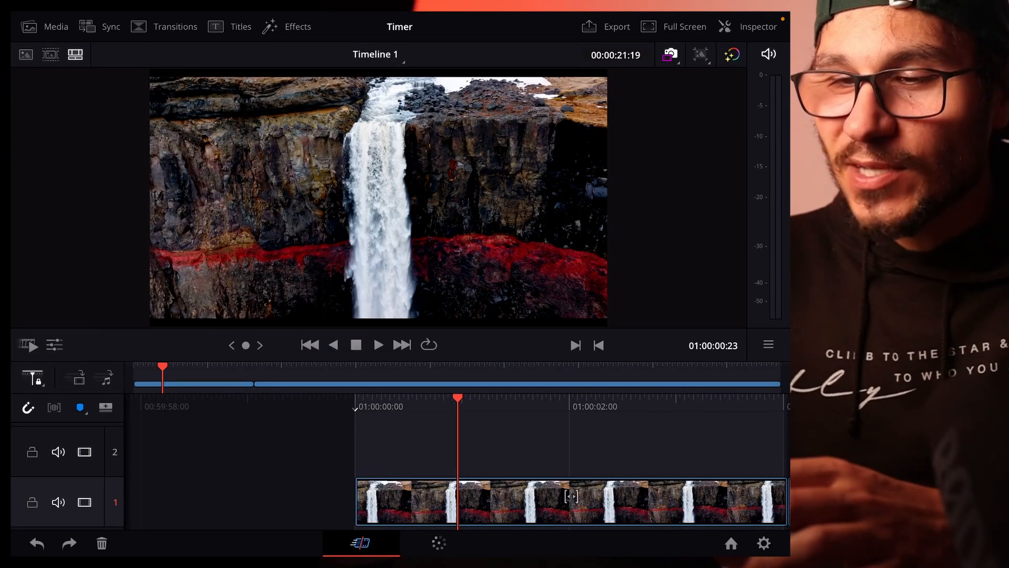
Step: Show the Effects library listing Adjustment Clip alongside the Fusion effects
click(291, 26)
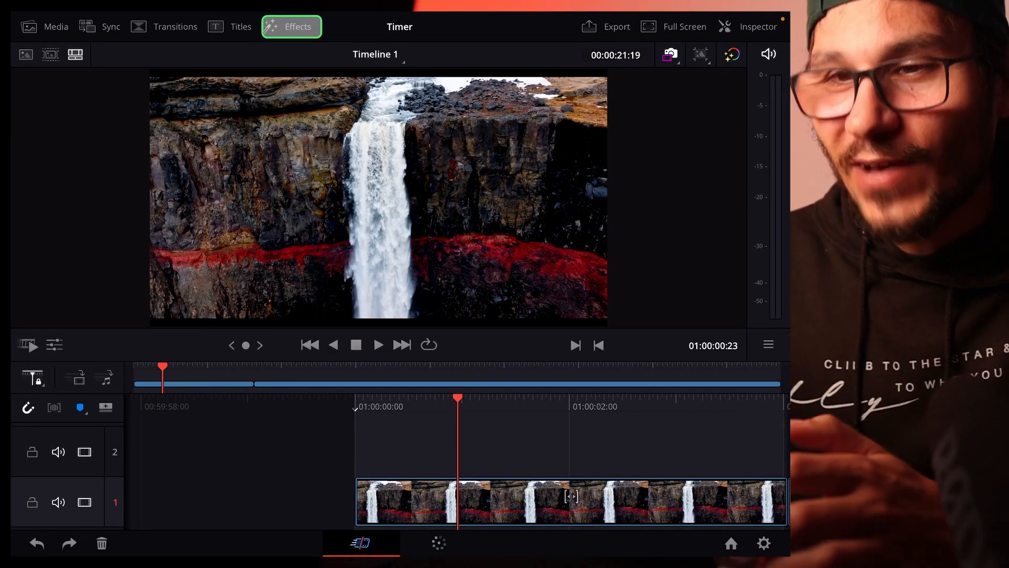
click(291, 26)
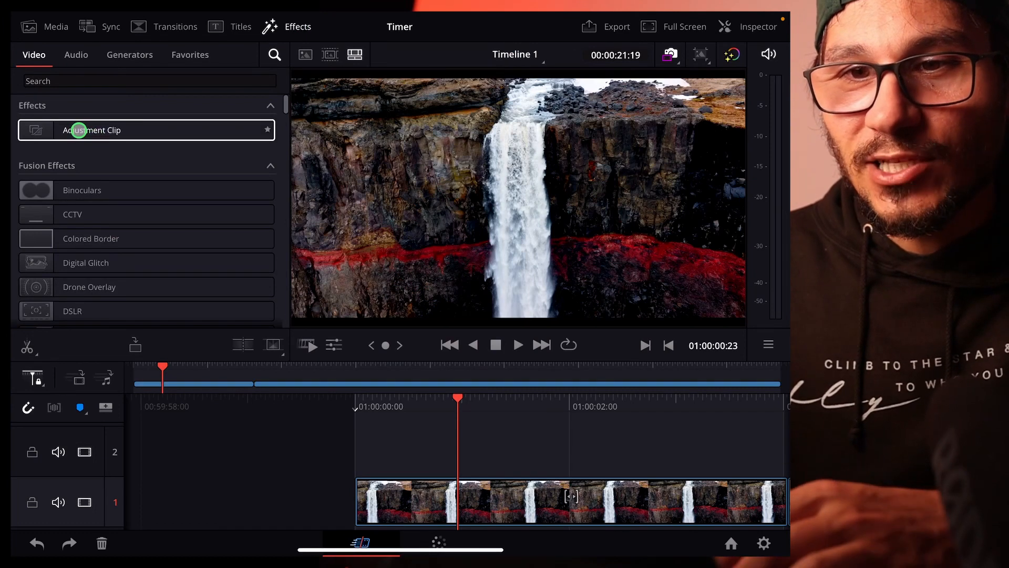
Step: Place an Adjustment Clip on track 2 above the waterfall clip at the playhead
drag(93, 129, 225, 201)
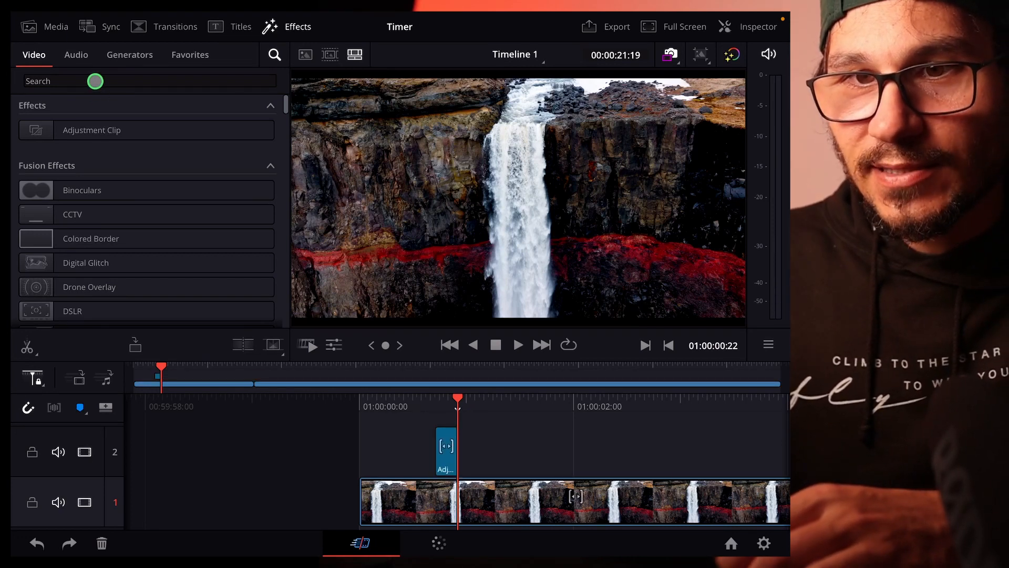
Step: Filter the effects to 'Glitch' so only Digital Glitch shows, then move to Transitions
text(Glitch)
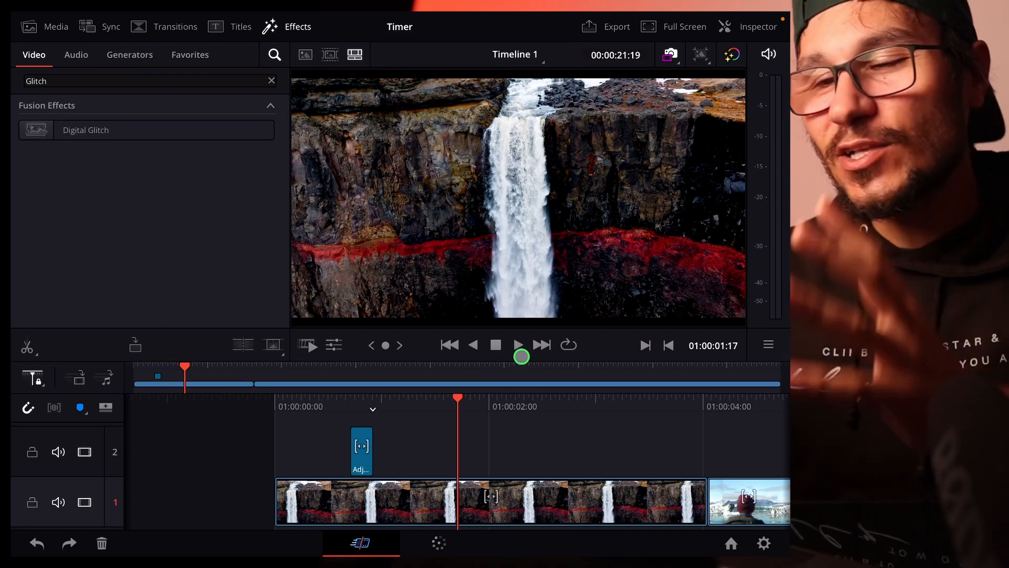
click(175, 26)
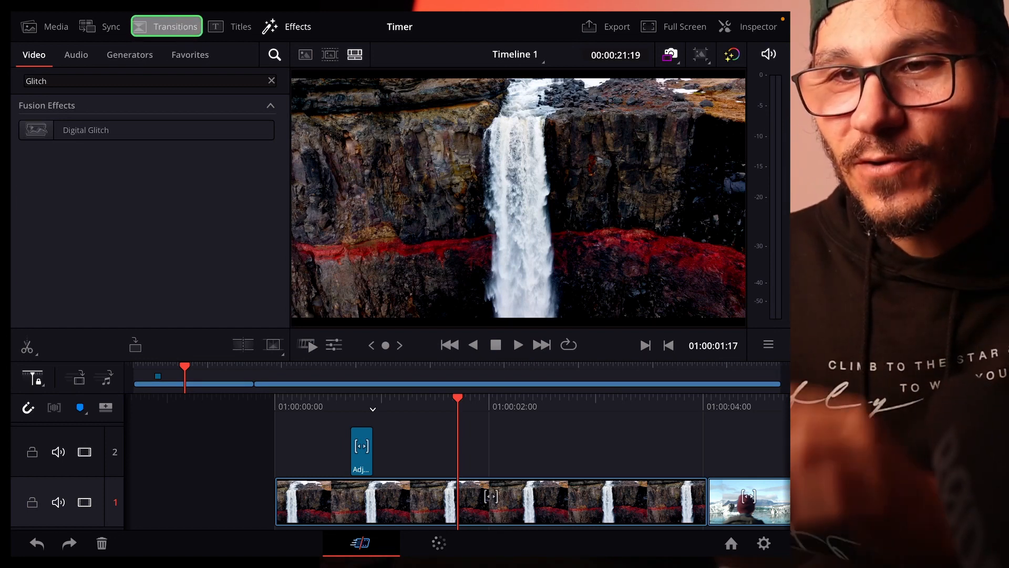
Step: Apply the Glitch transition at the cut between waterfall and glacier clips and clear the search
click(175, 26)
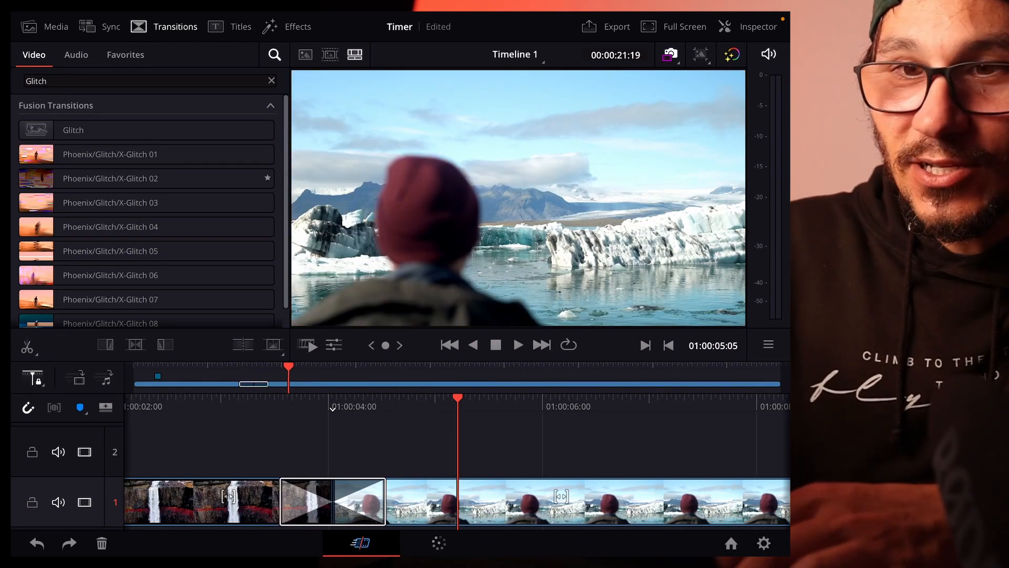
click(272, 81)
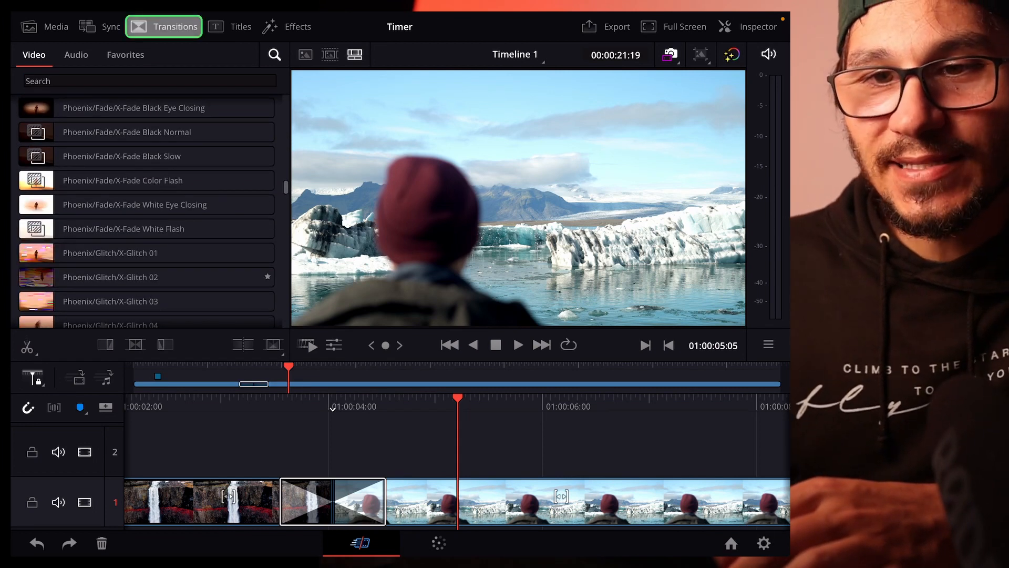
scroll(down, 3)
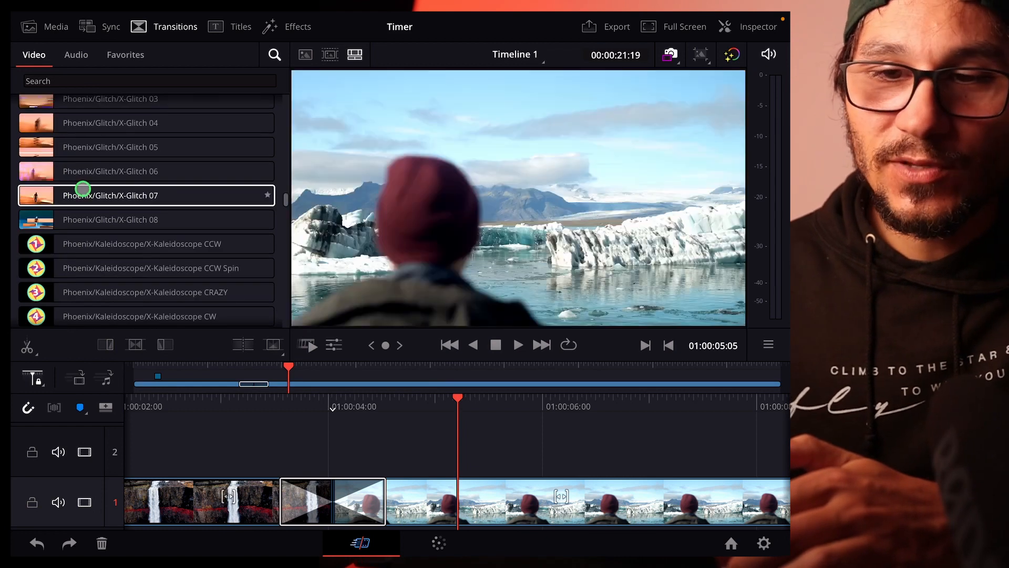
scroll(down, 3)
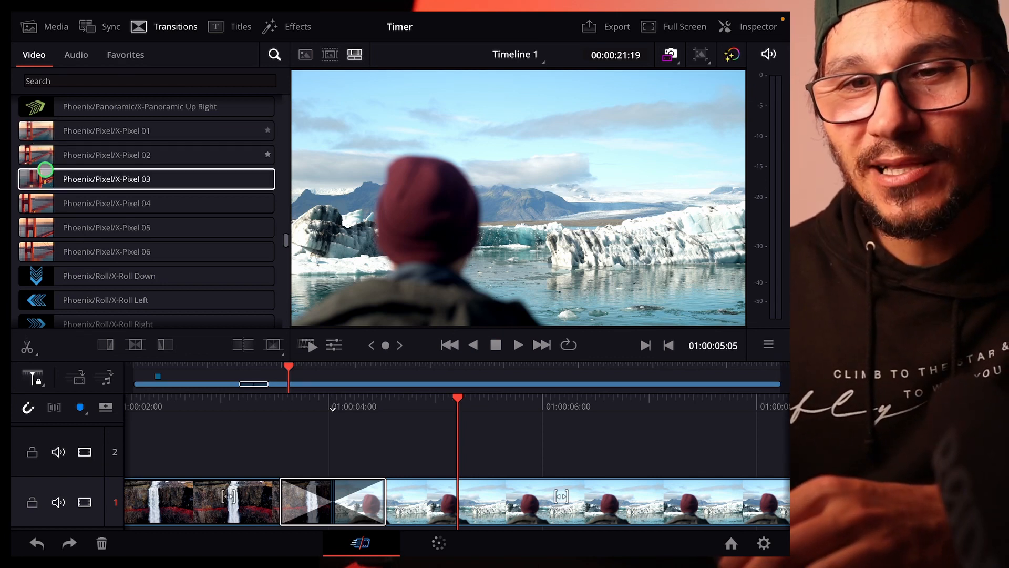
scroll(down, 3)
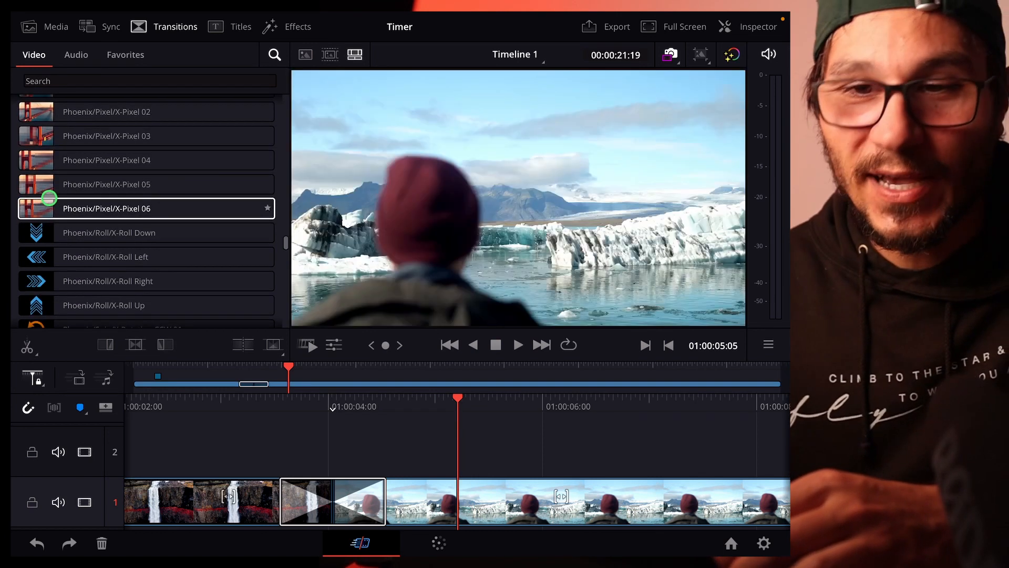